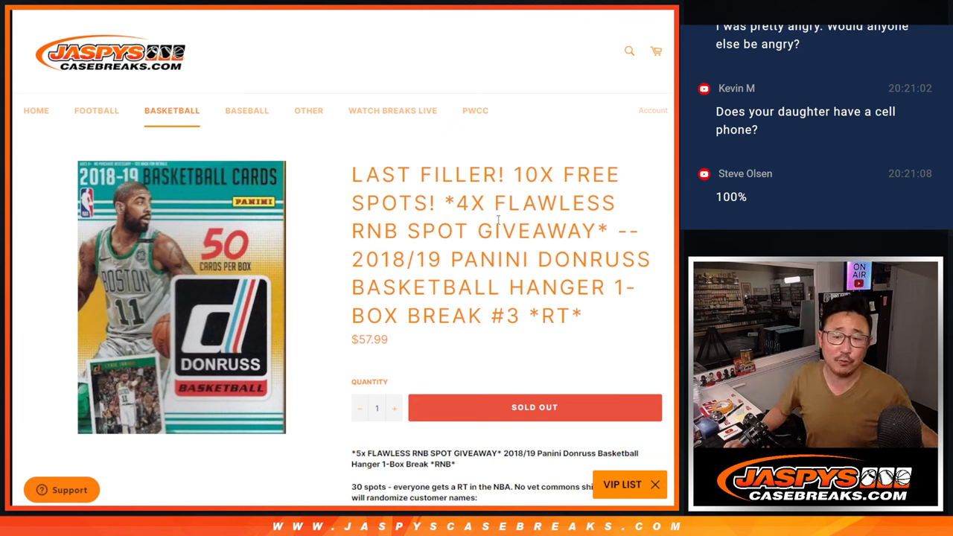
Step: Highlight '#3' in the Donruss hanger break listing title and scroll down the page
double_click(397, 259)
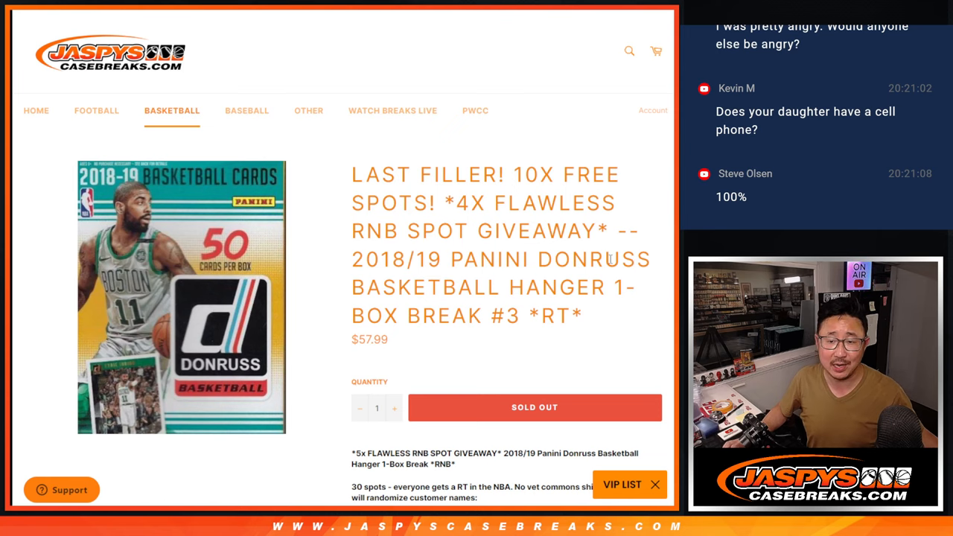
double_click(506, 316)
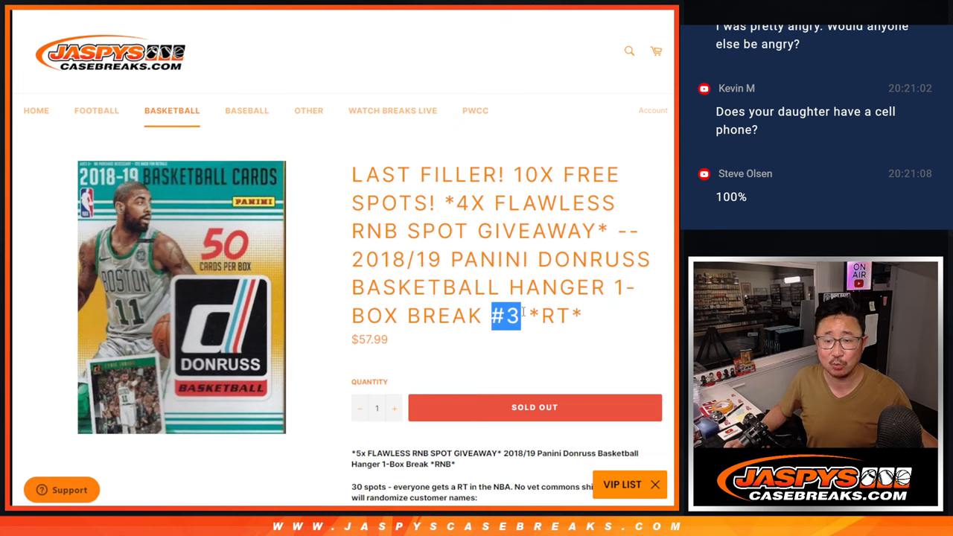
scroll("down", 3)
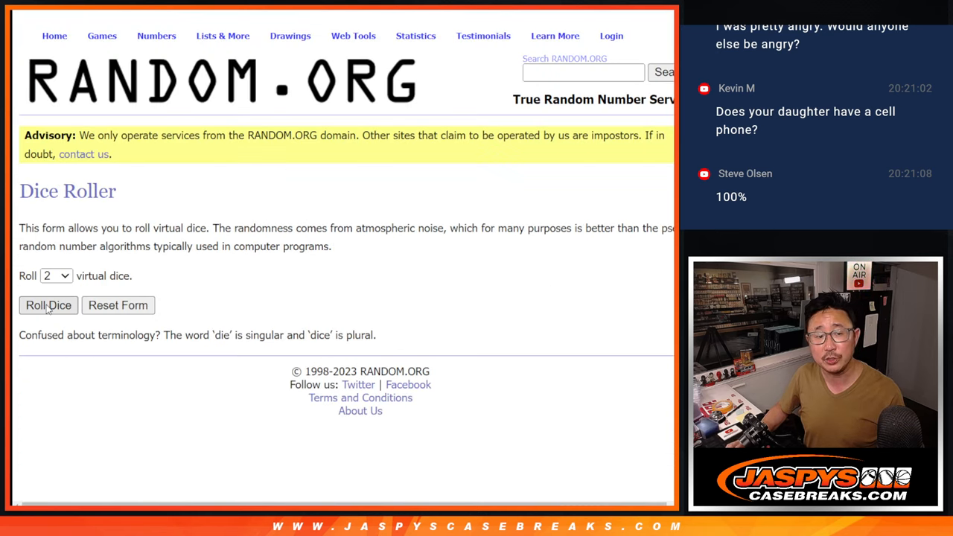
Step: Roll the two dice, then shuffle the 20-name buyer list twice in the List Randomizer
left_click(48, 306)
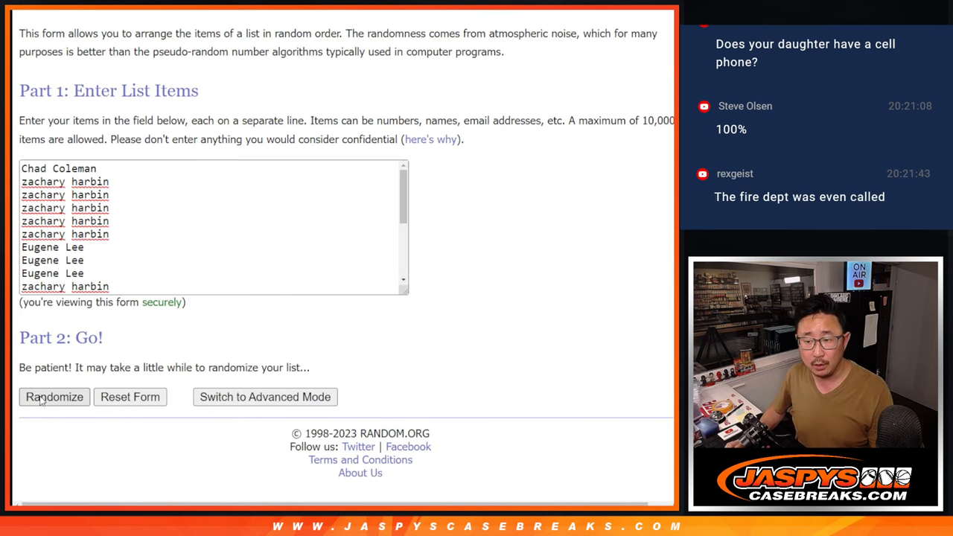
left_click(53, 397)
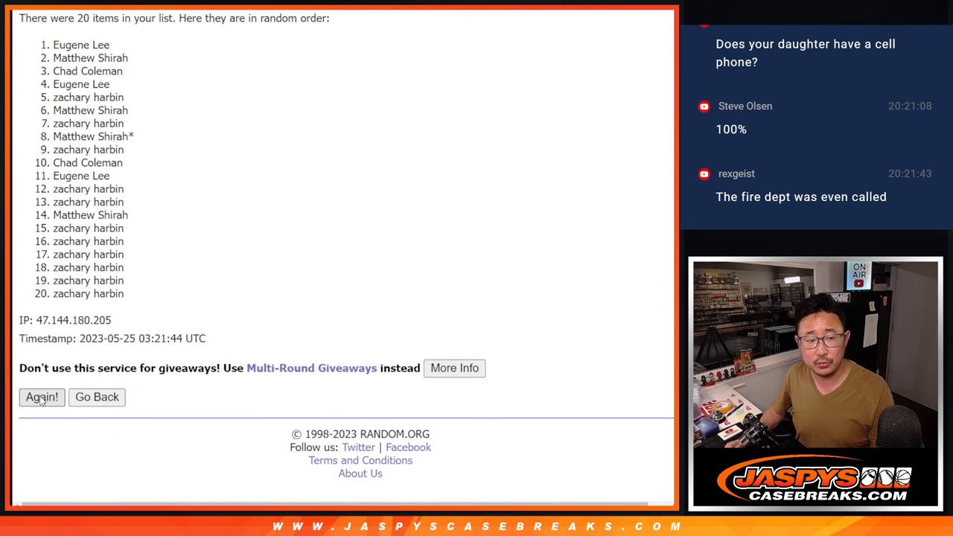
left_click(41, 397)
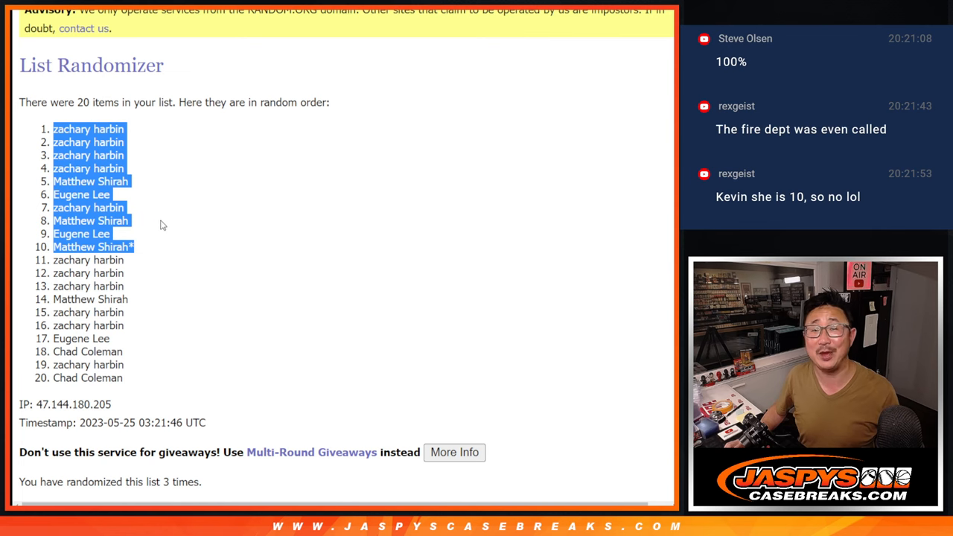
scroll("down", 3)
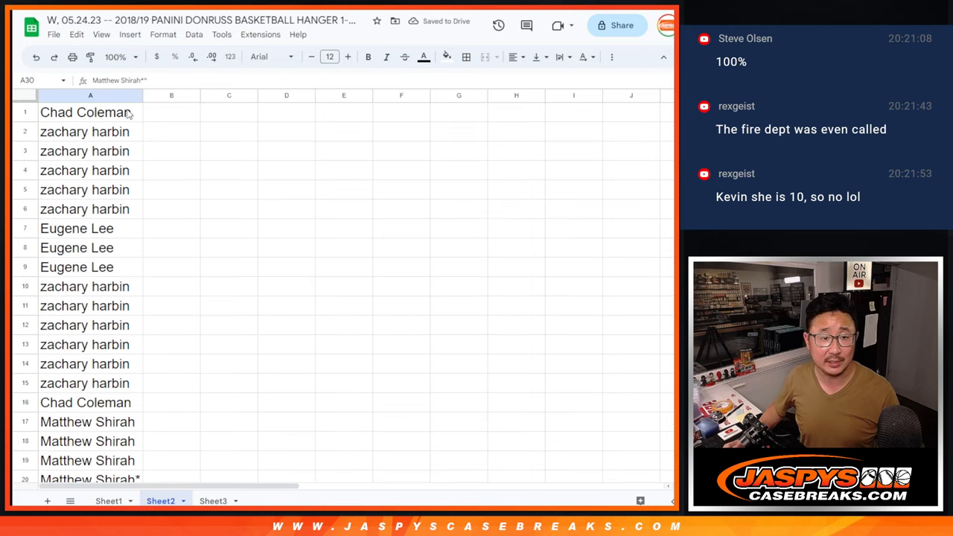
Step: Click into the buyer-name column on Sheet2
left_click(106, 500)
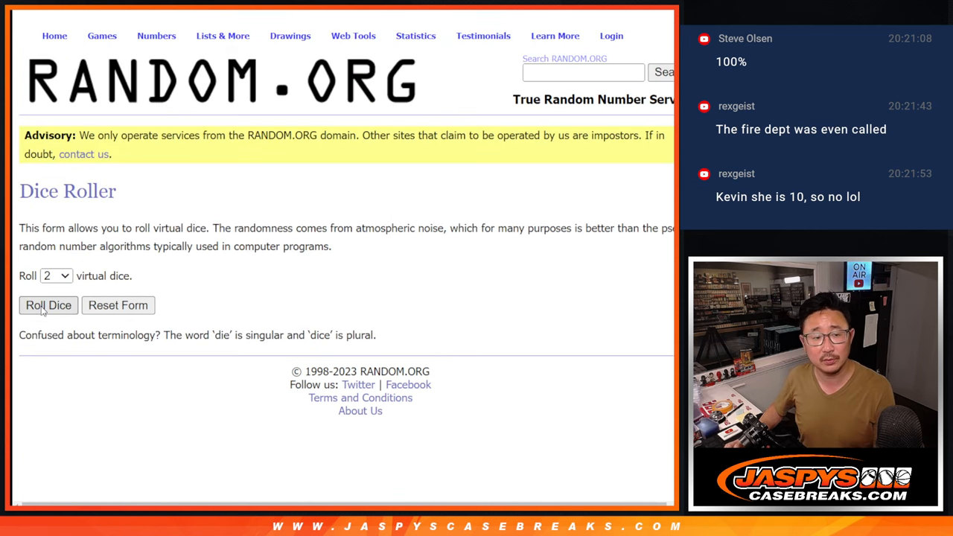
Step: Roll the dice, then reshuffle the 30 buyer names repeatedly in the List Randomizer
left_click(47, 305)
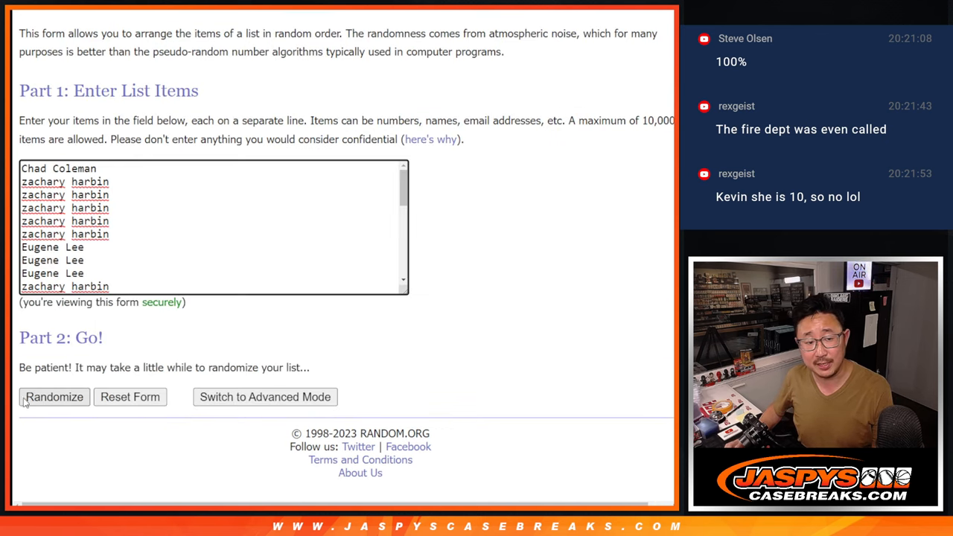
left_click(53, 397)
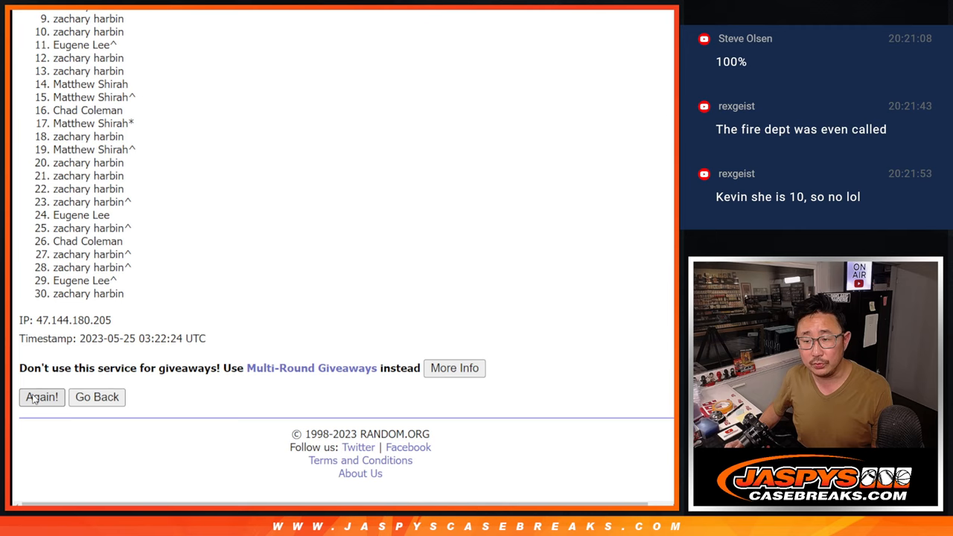
left_click(41, 398)
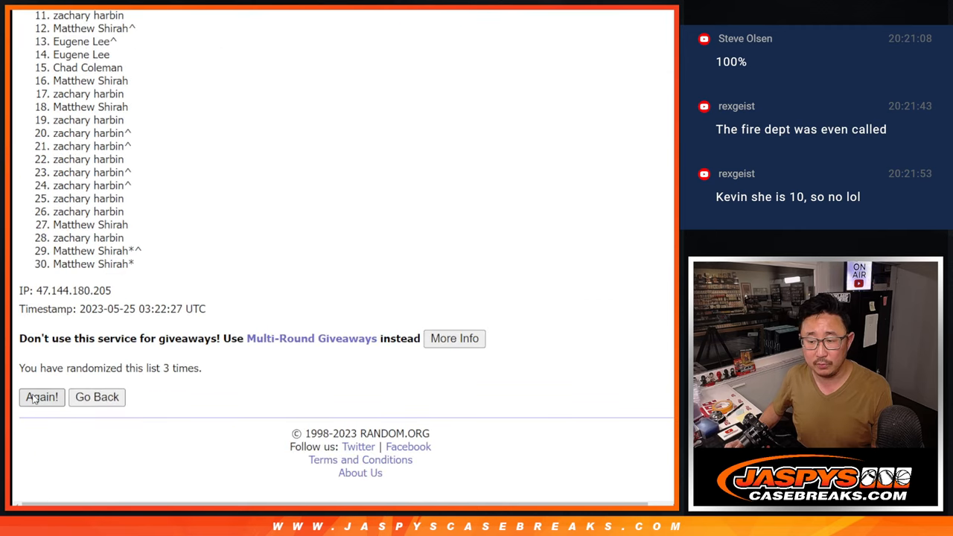
left_click(42, 398)
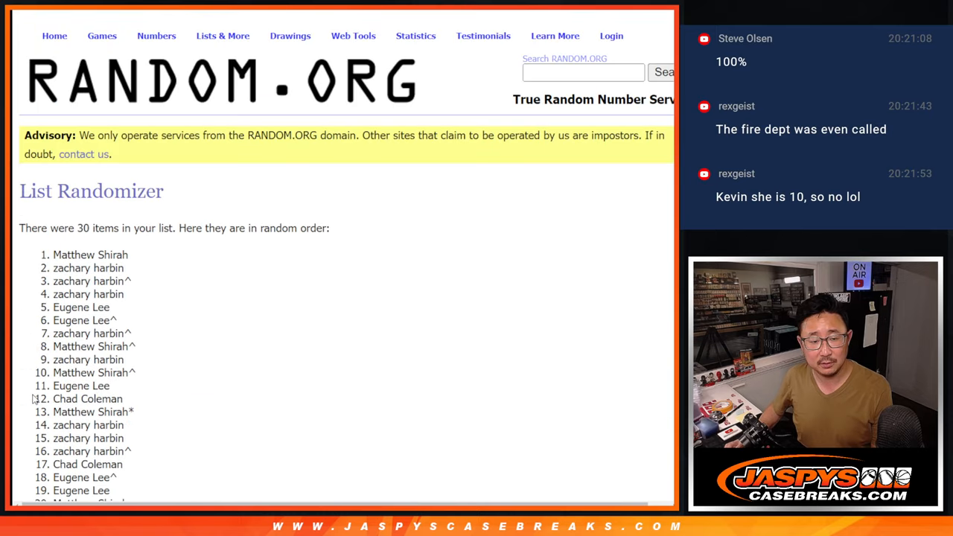
scroll("down", 3)
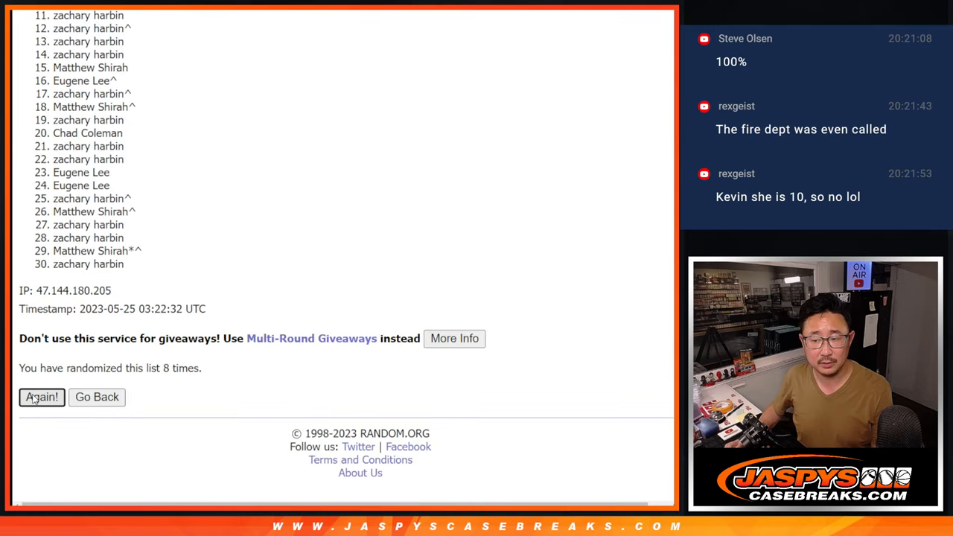
left_click(41, 396)
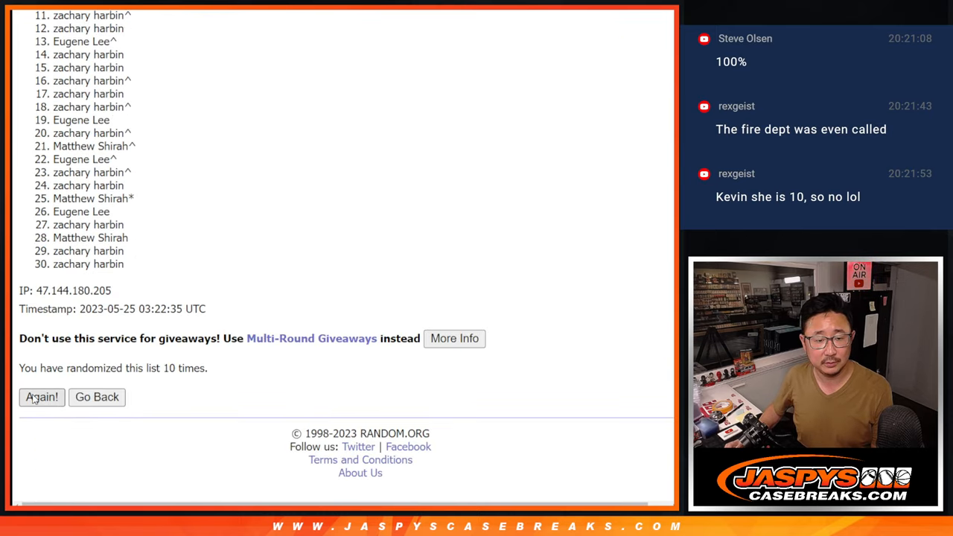
left_click(42, 398)
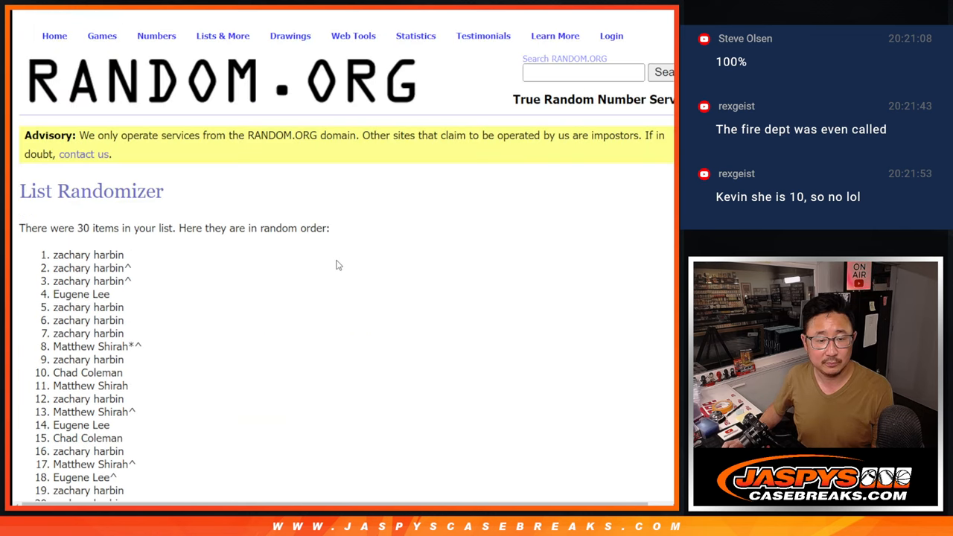
scroll("down", 3)
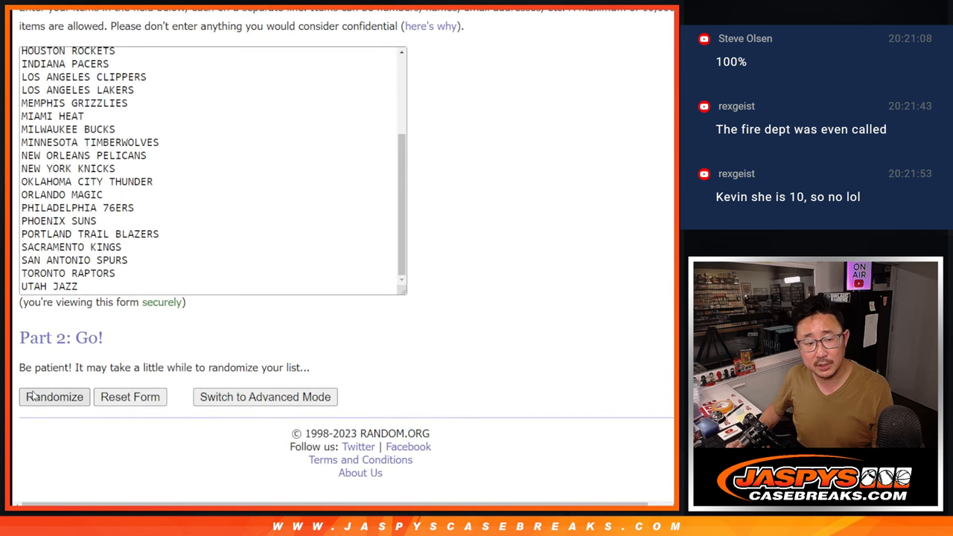
Step: Shuffle the NBA team list twice and highlight its '29 items' count
left_click(54, 397)
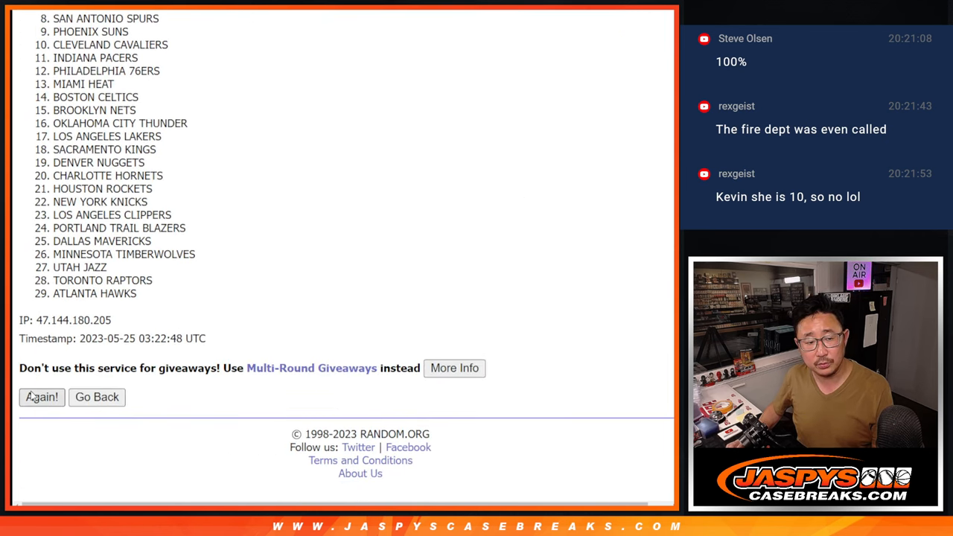
left_click(41, 398)
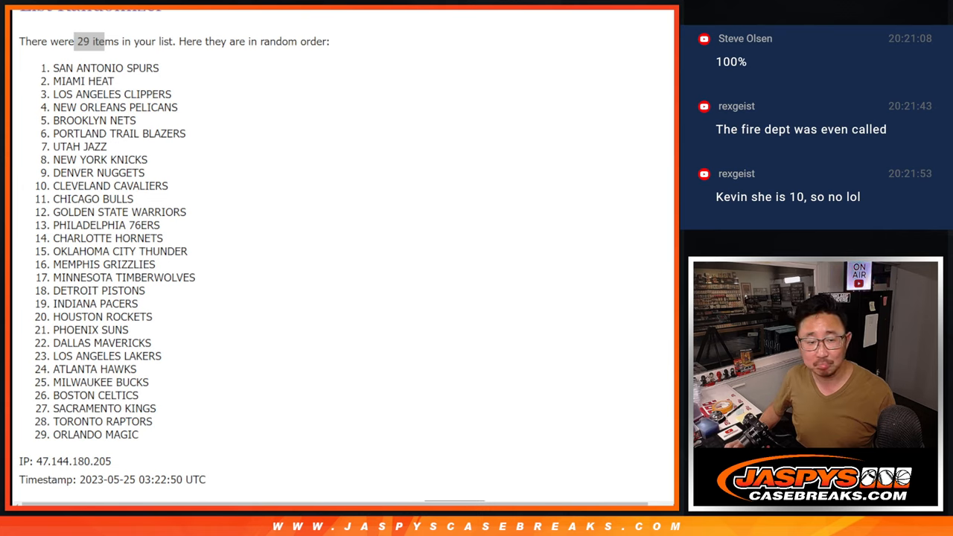
left_click_drag(75, 41, 104, 41)
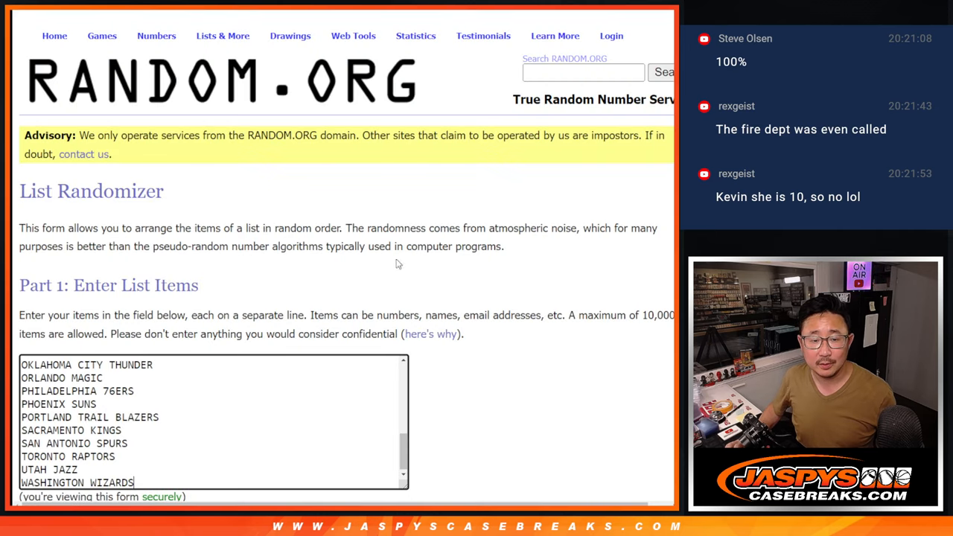
Step: Reshuffle the 30-team NBA list seven more times with Randomize and Again!
scroll("down", 3)
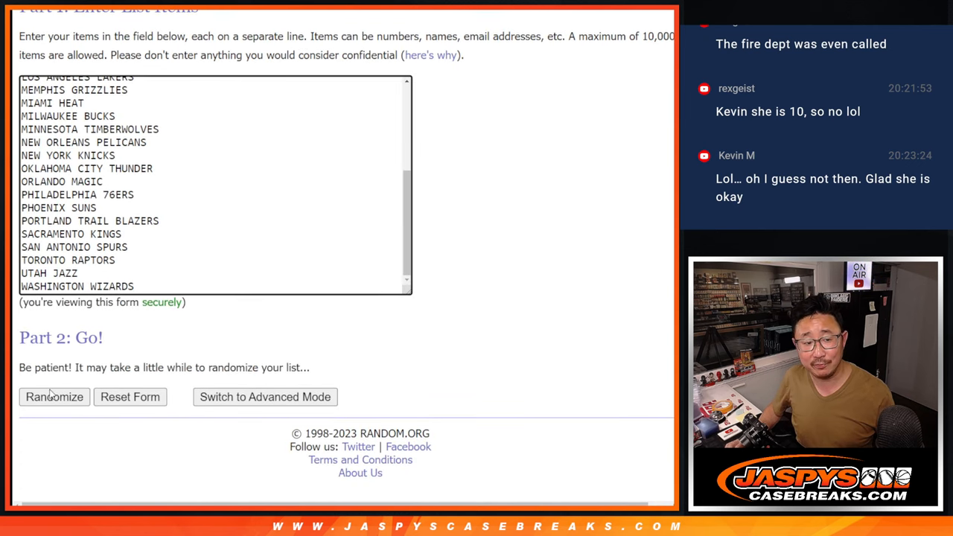
left_click(54, 397)
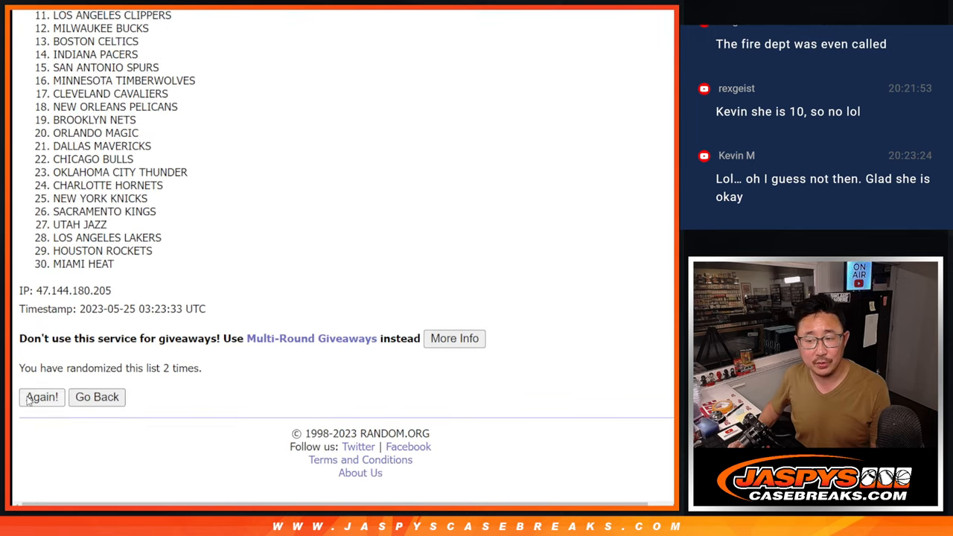
left_click(40, 397)
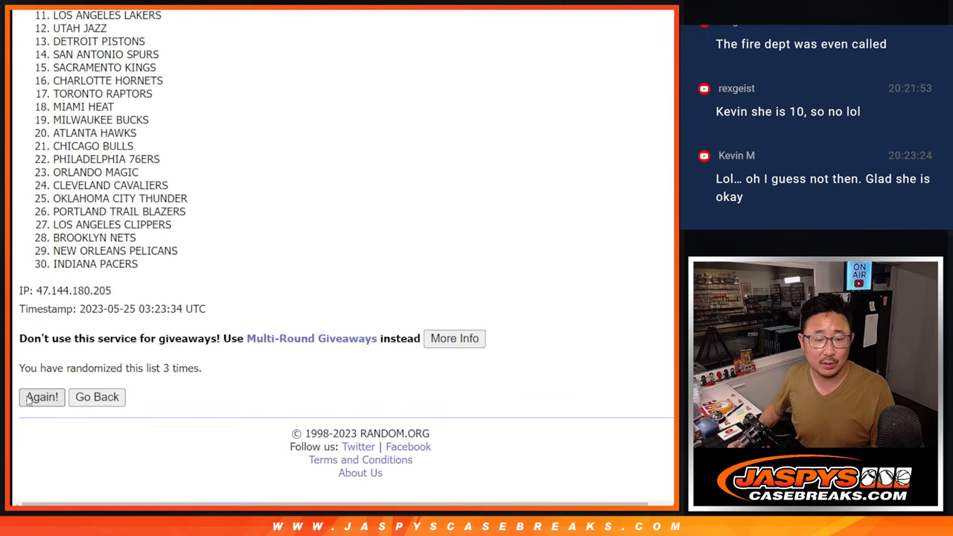
left_click(42, 397)
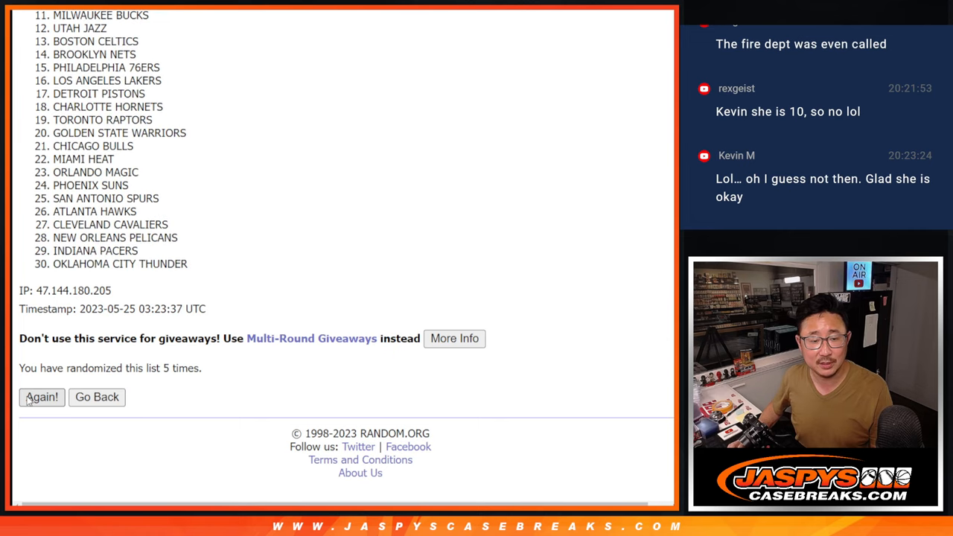
left_click(41, 397)
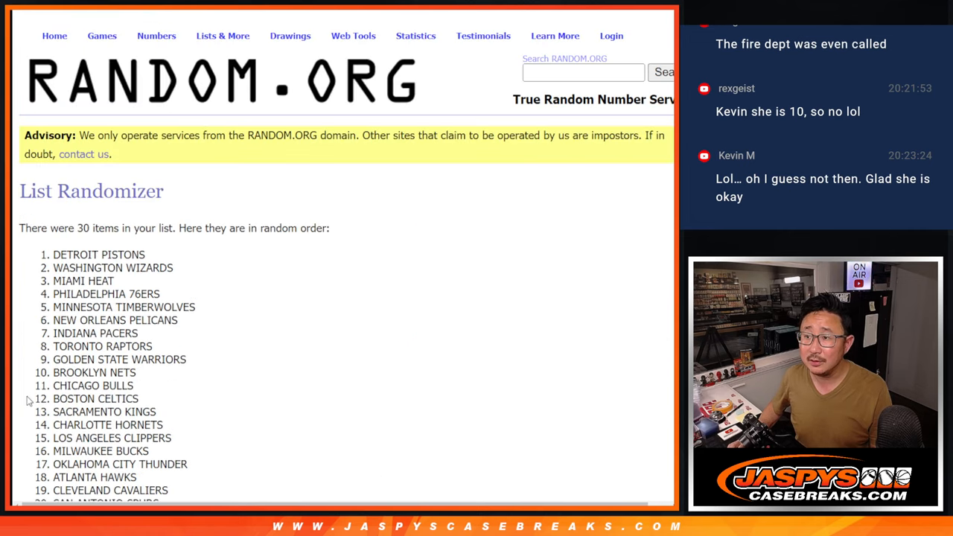
scroll("down", 3)
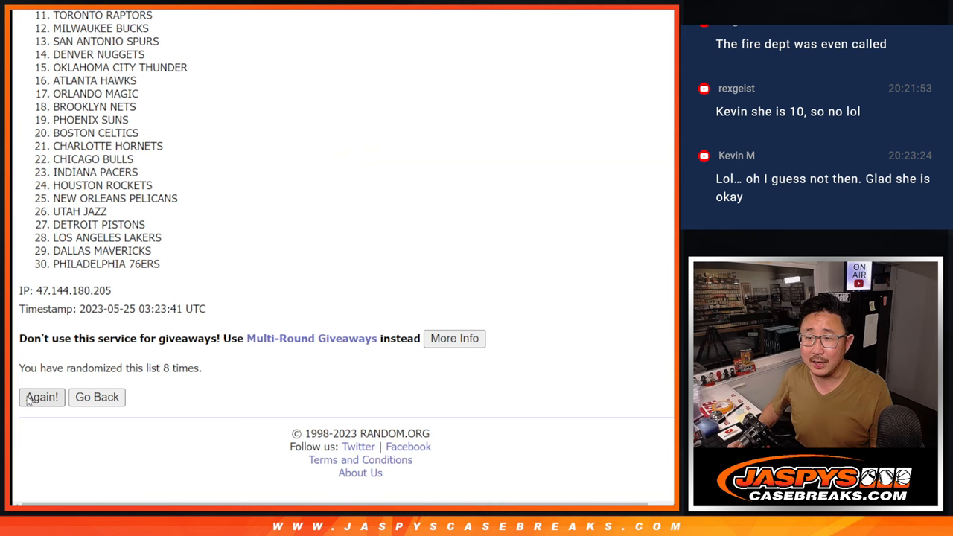
left_click(41, 398)
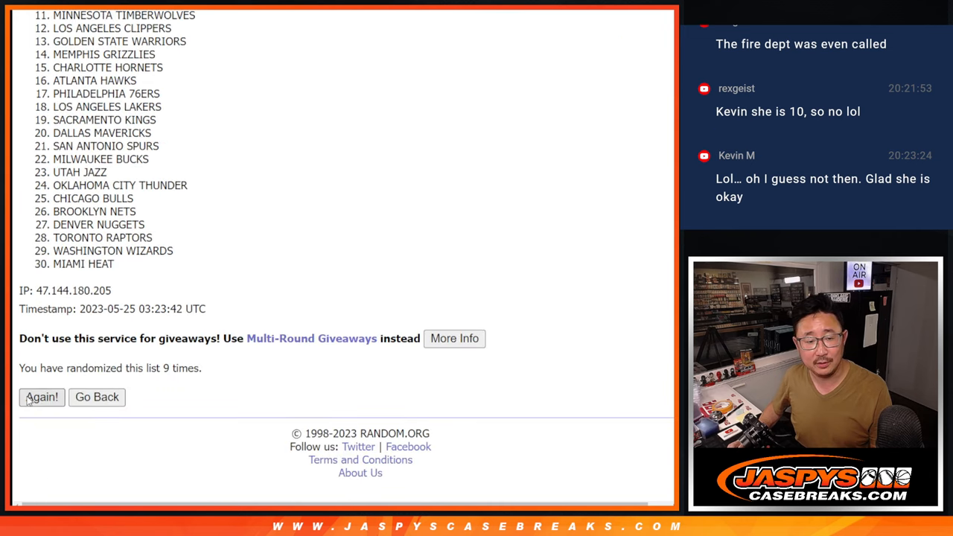
left_click(42, 398)
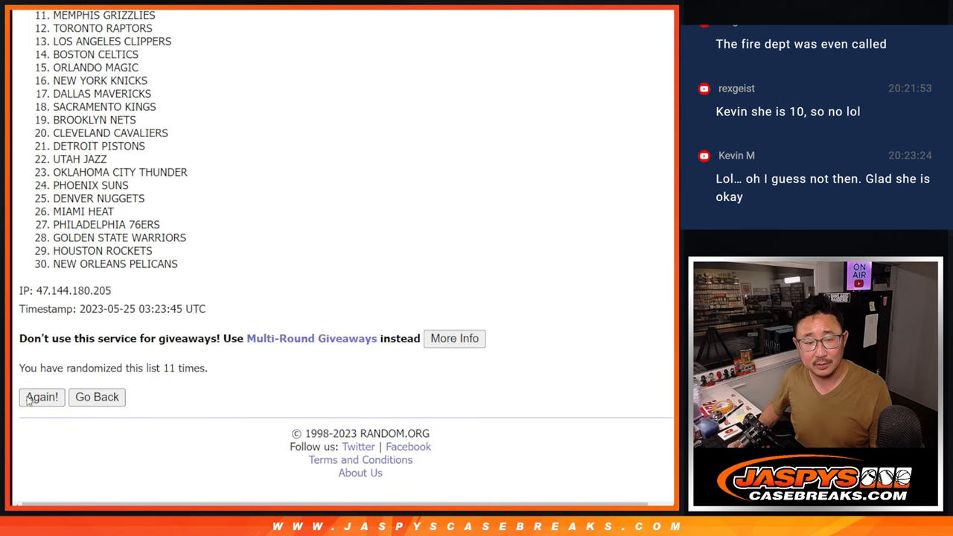
left_click(42, 398)
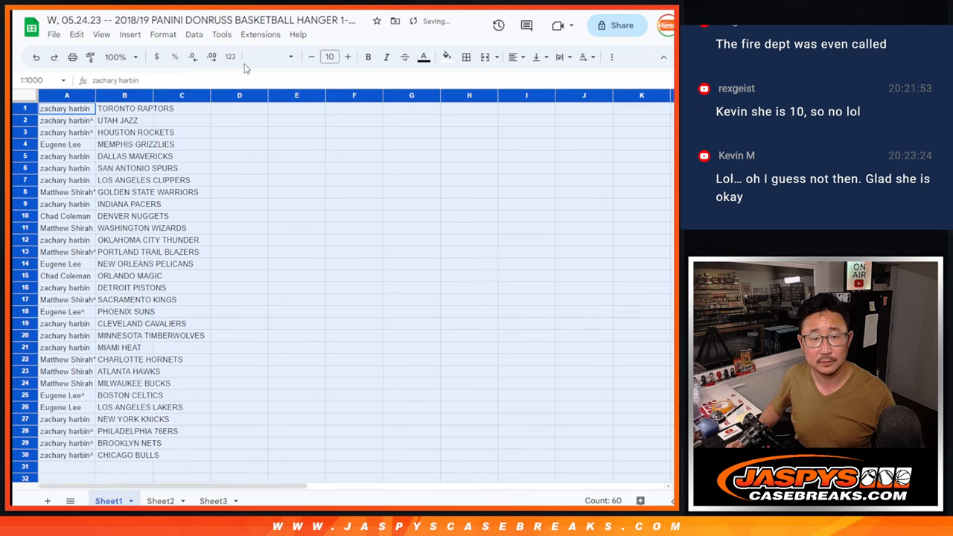
Step: Set the sheet text to size 12 and sort the sheet A to Z by team
left_click(330, 56)
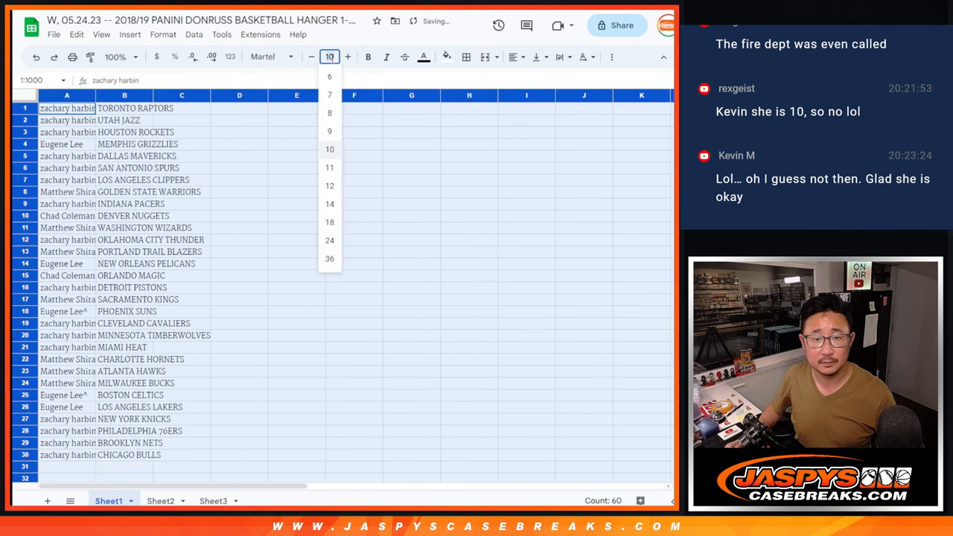
left_click(121, 57)
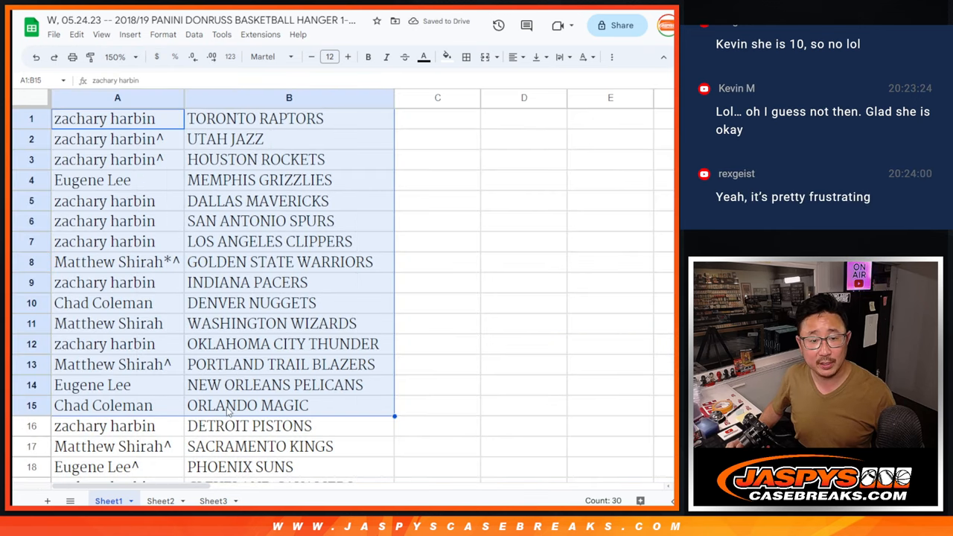
scroll("down", 3)
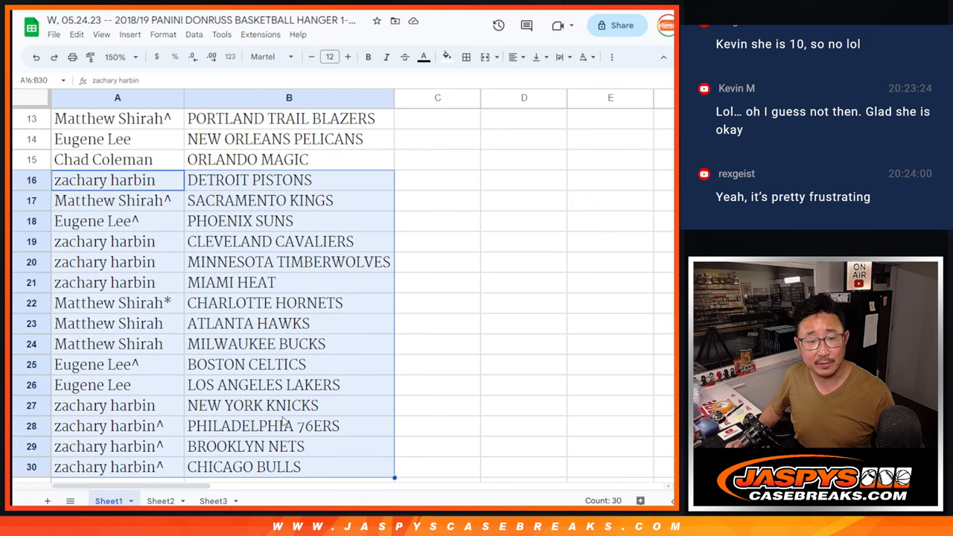
left_click(119, 56)
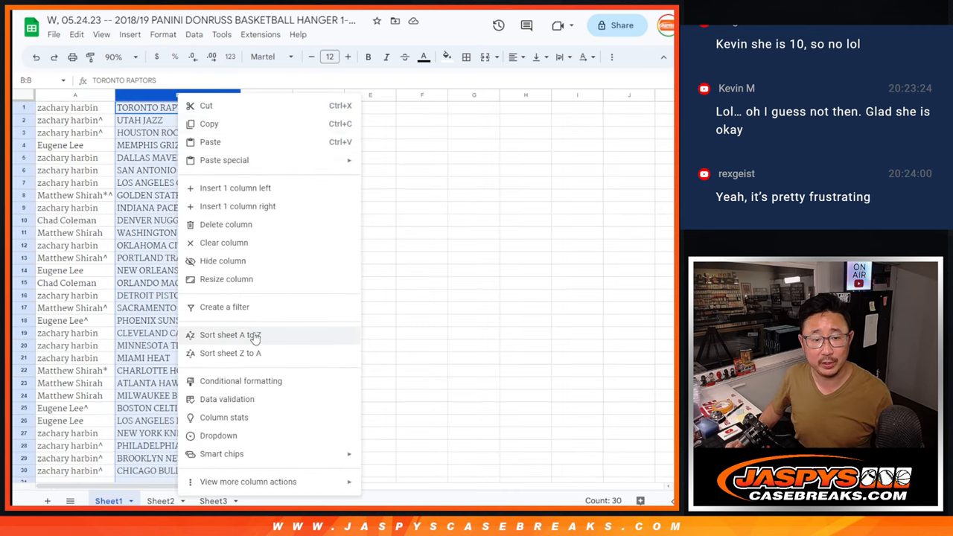
left_click(229, 335)
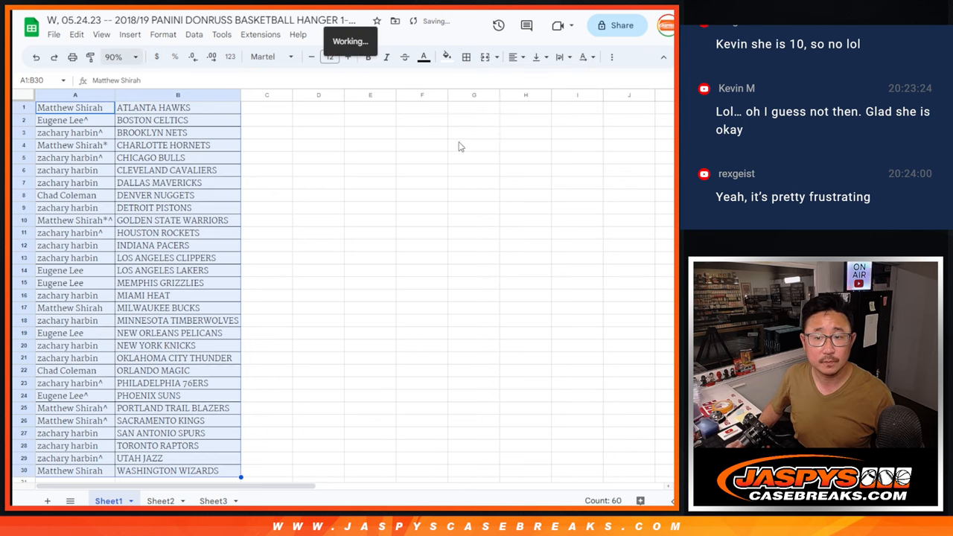
left_click(71, 57)
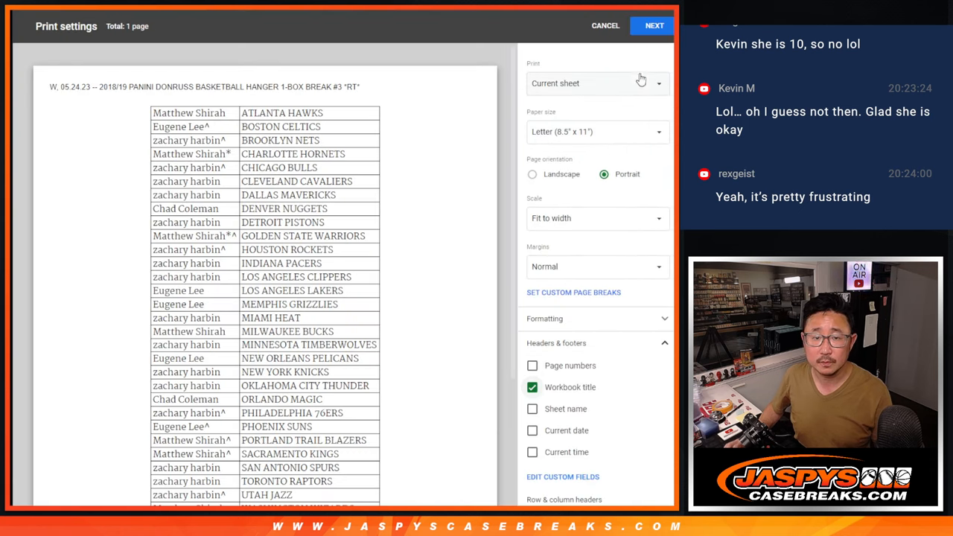
Step: Continue past Print settings and send the sorted list to the printer
left_click(652, 24)
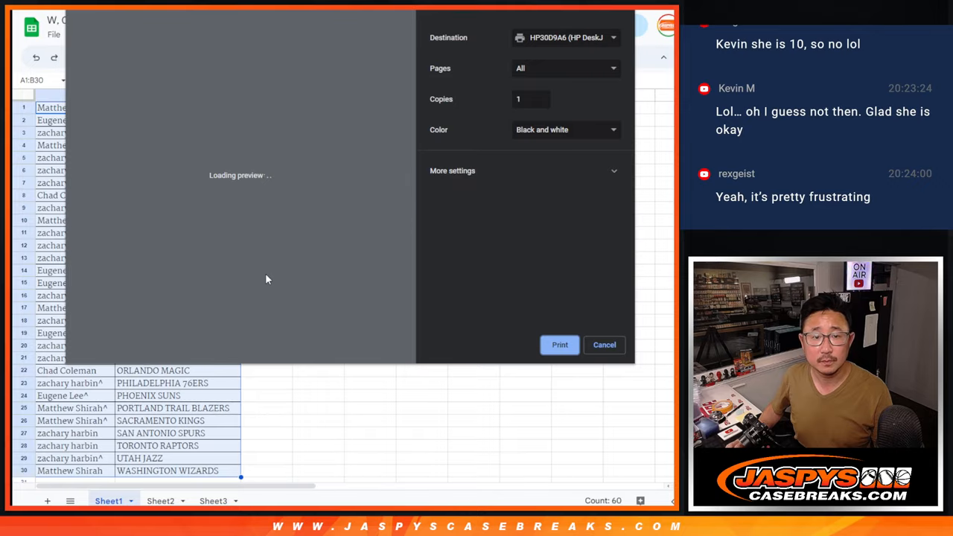
left_click(604, 344)
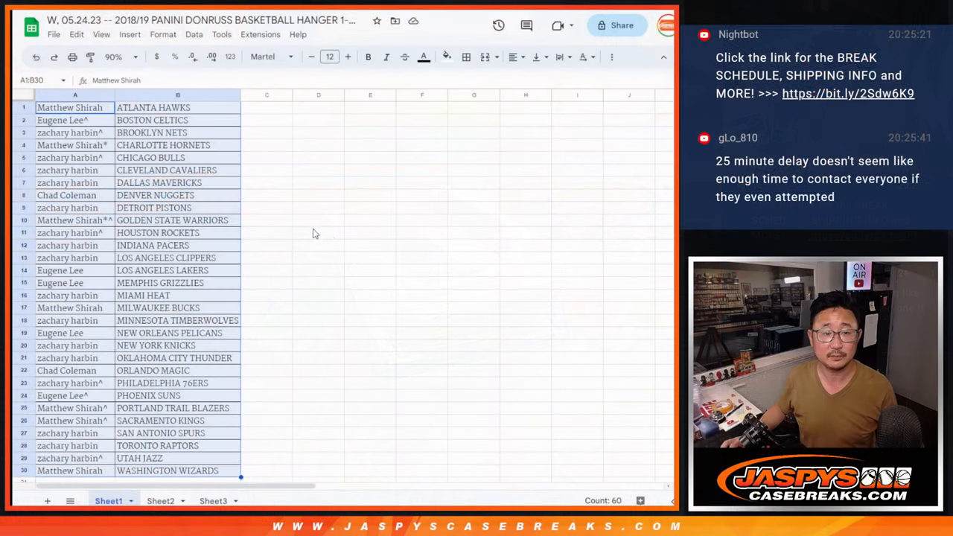
Step: Select the buyer names in column A of Sheet1
left_click(72, 107)
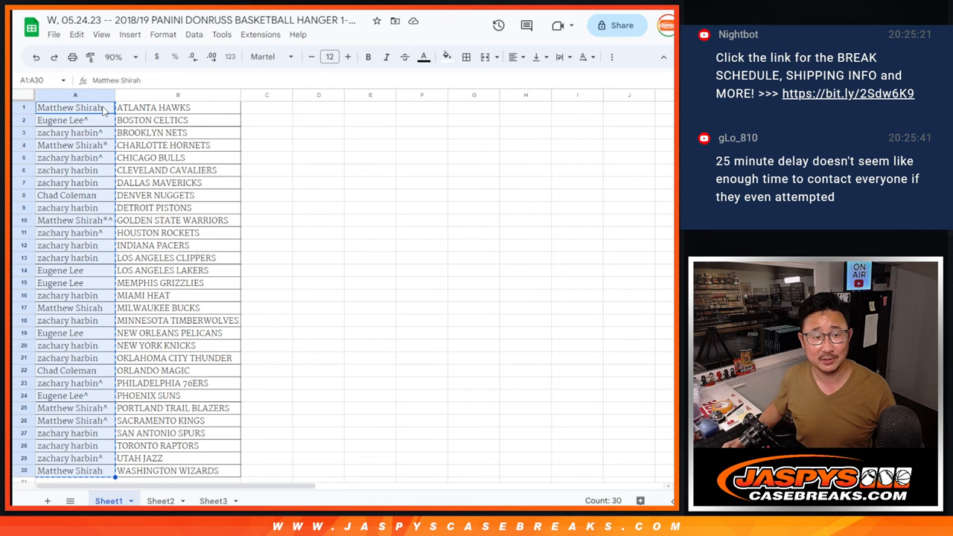
mouse_move(183, 434)
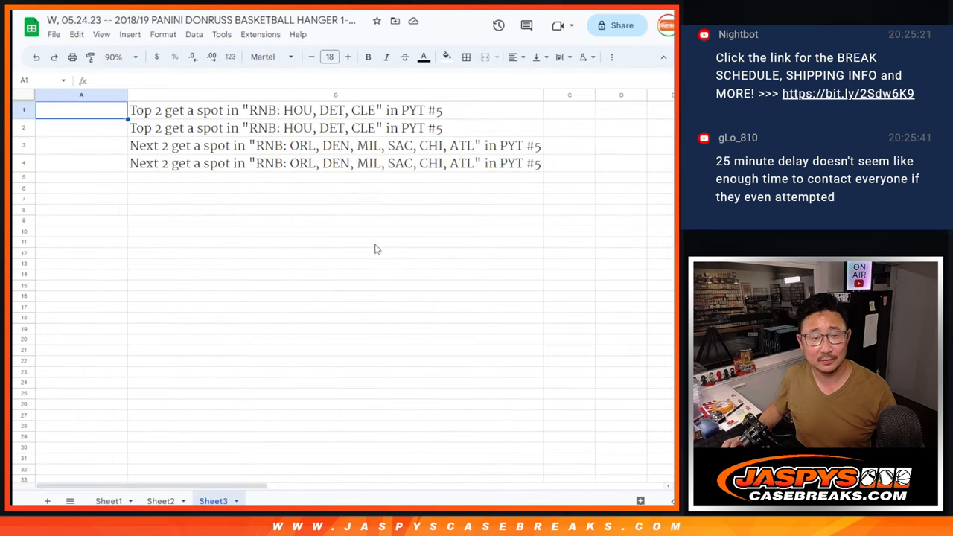
mouse_move(398, 113)
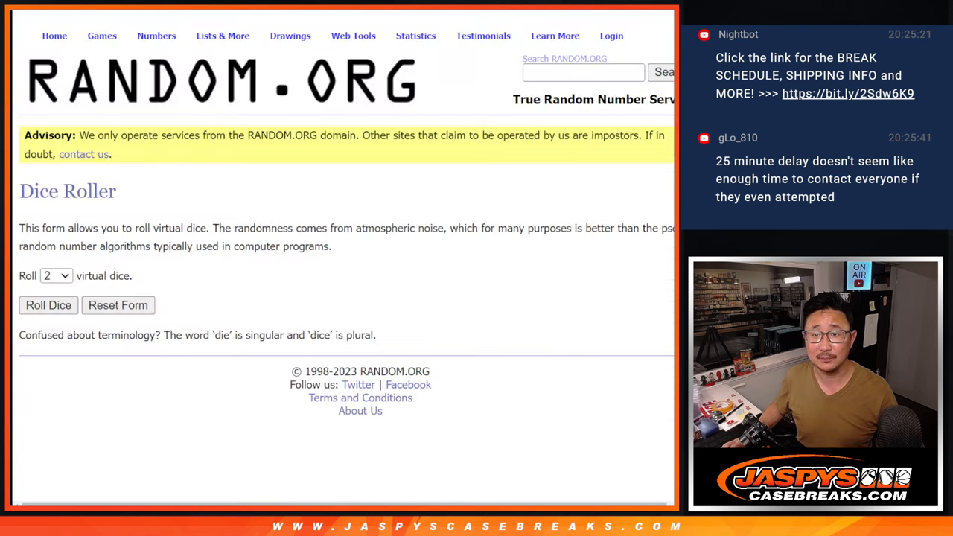
Step: Shuffle the pasted 30 buyer names repeatedly in the List Randomizer
left_click(48, 305)
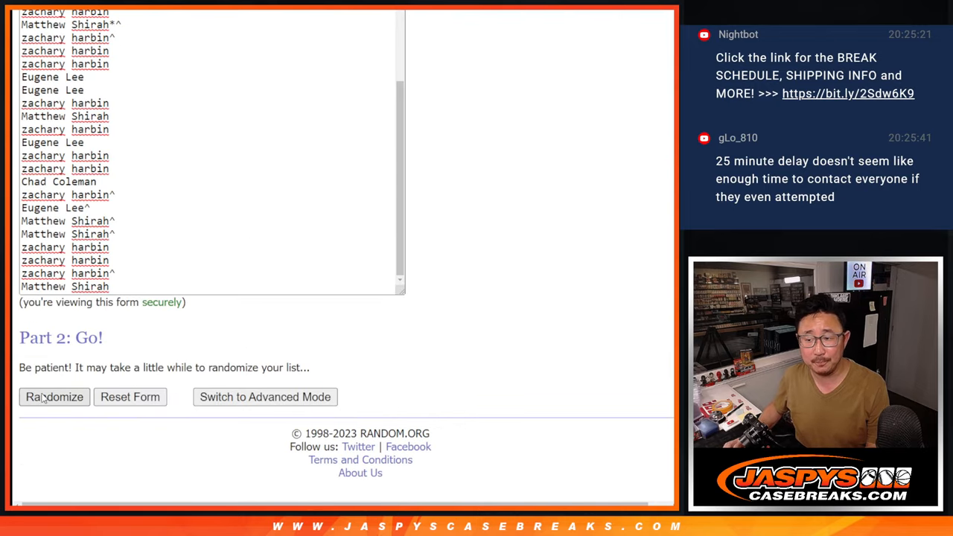
left_click(54, 396)
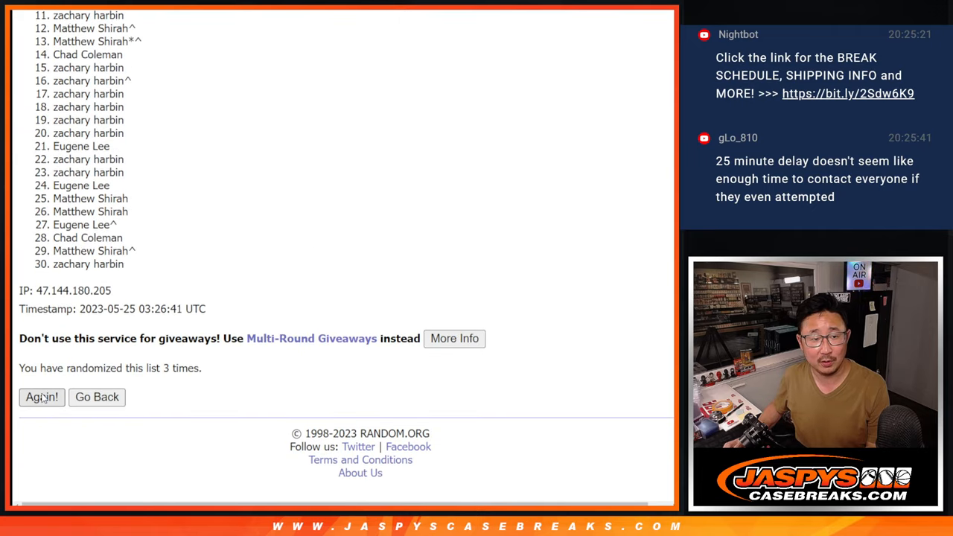
left_click(41, 397)
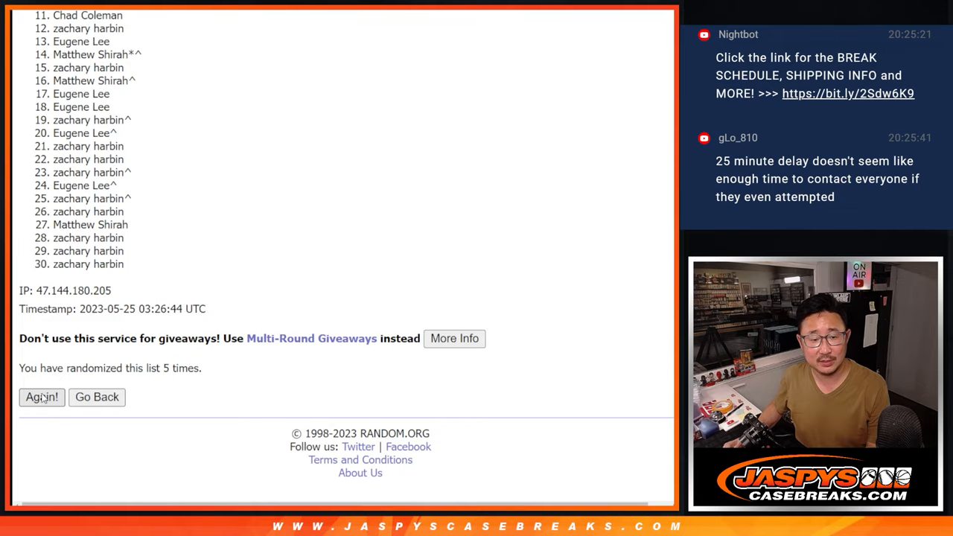
left_click(41, 397)
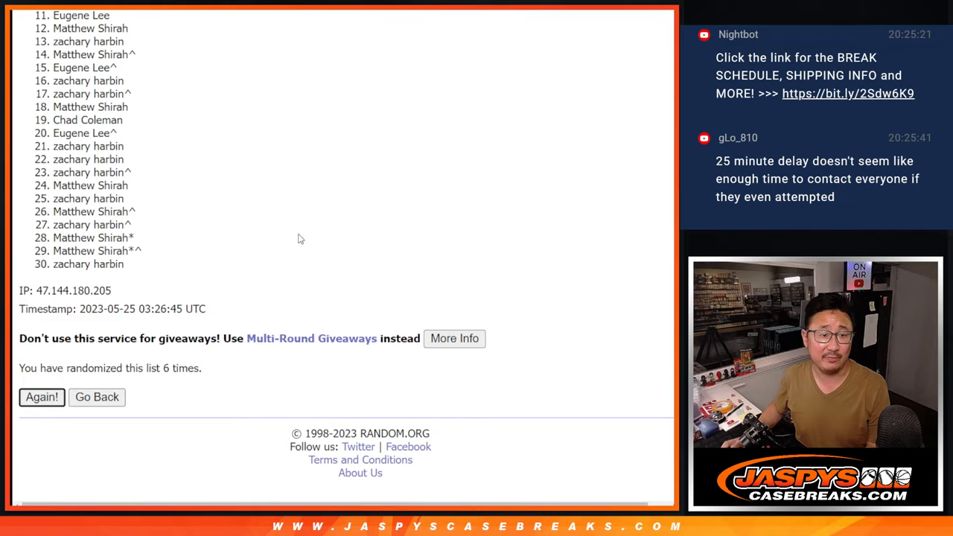
left_click(42, 397)
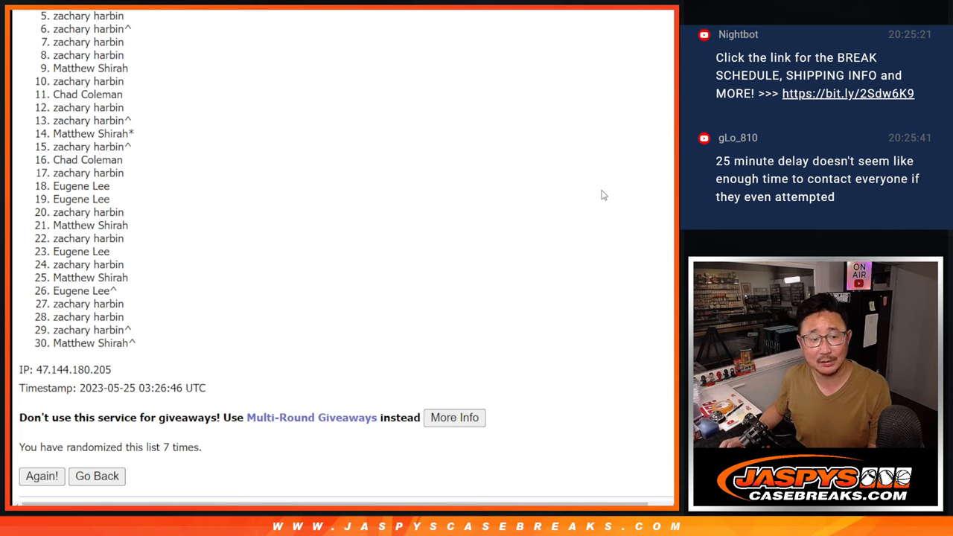
mouse_move(670, 218)
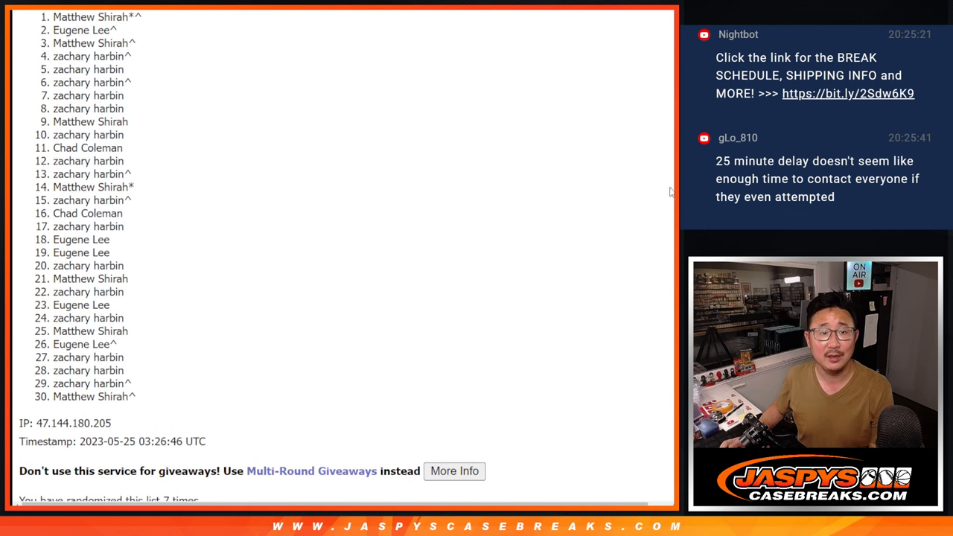
Step: Set the top four shuffled buyer names on Sheet3 to size 18 beside their filler-spot descriptions
left_click_drag(54, 17, 134, 58)
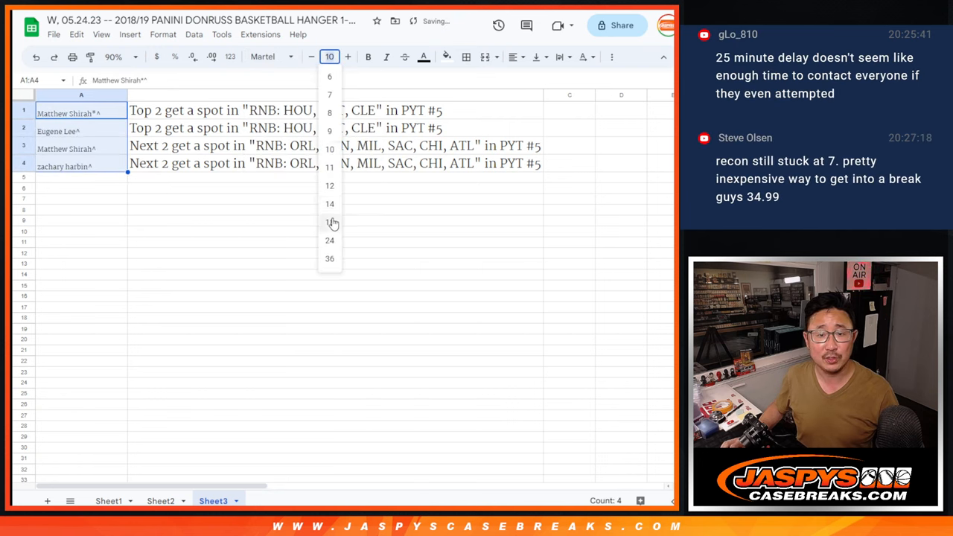
left_click(329, 222)
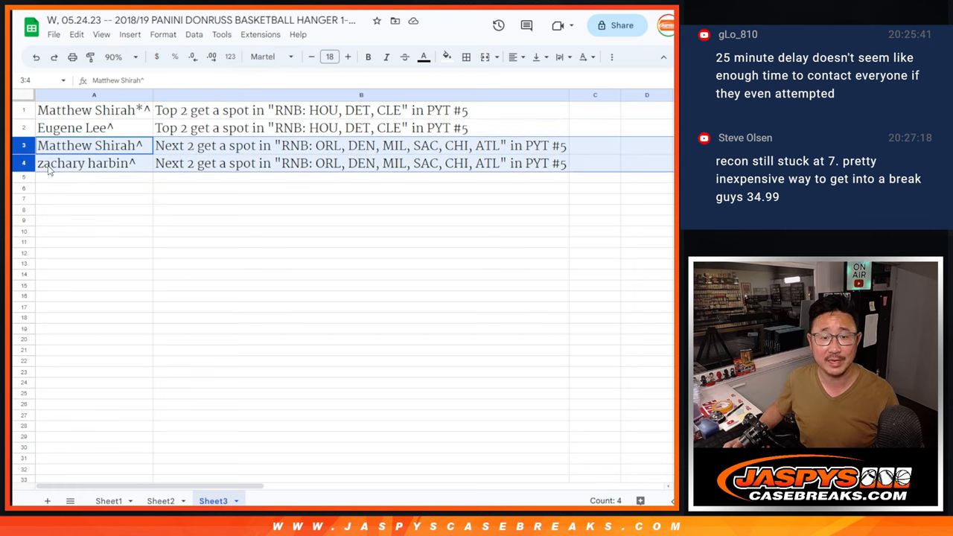
left_click(93, 110)
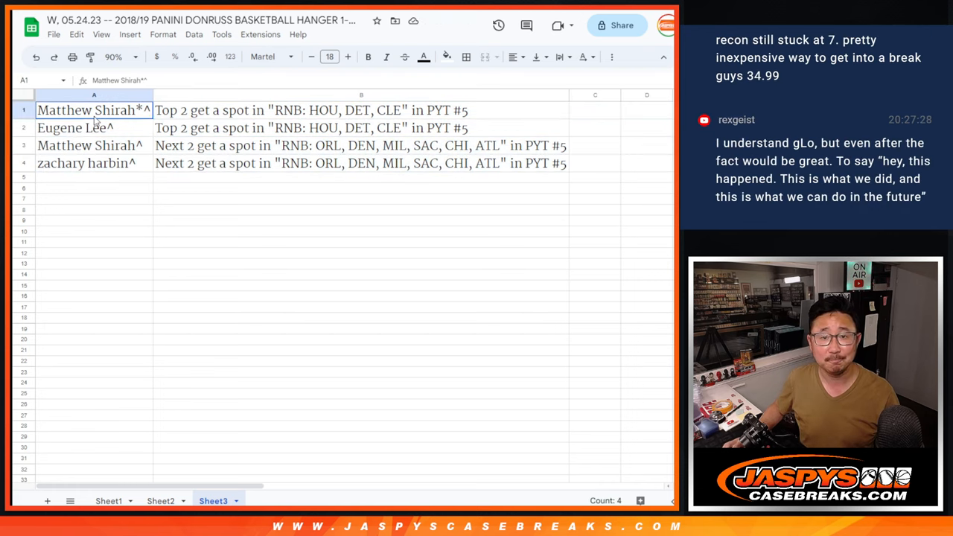